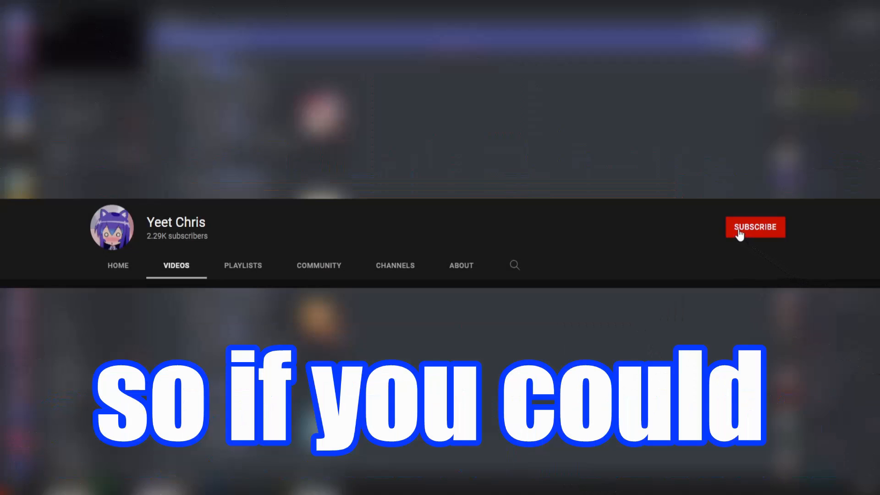
- Open Server Settings from the Discord server name menu
click(755, 227)
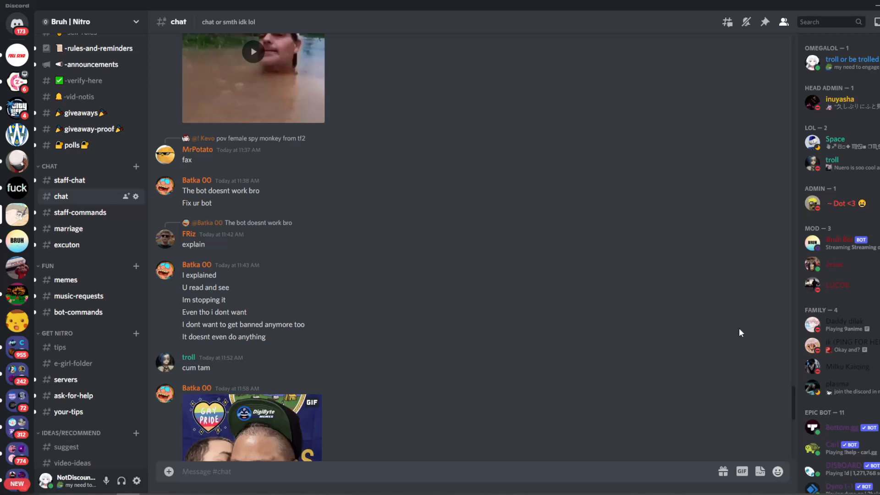
mouse_move(411, 200)
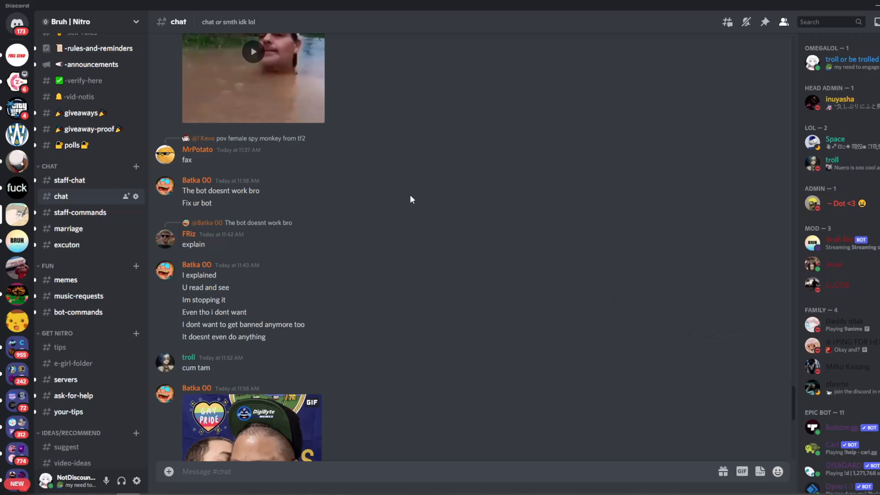
click(84, 22)
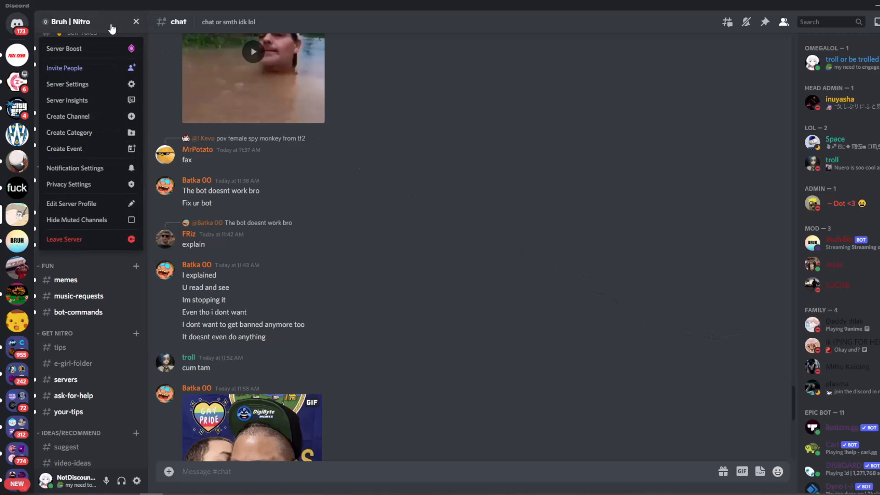
mouse_move(68, 85)
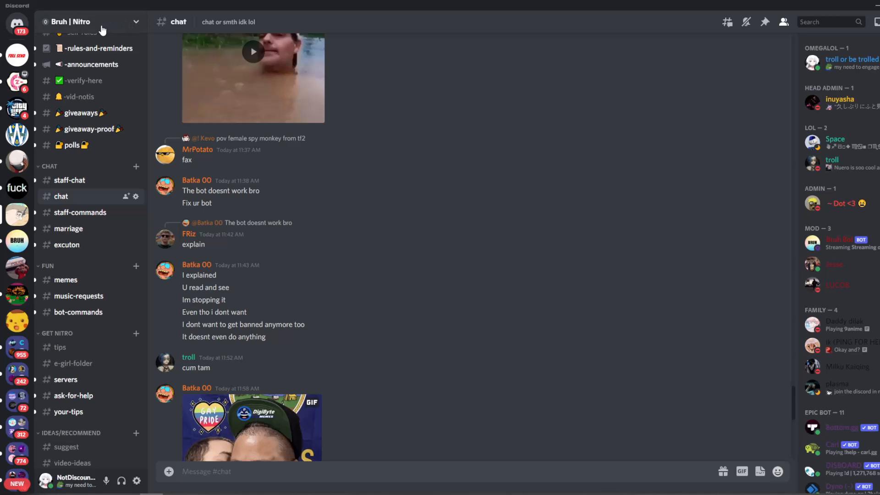
click(84, 22)
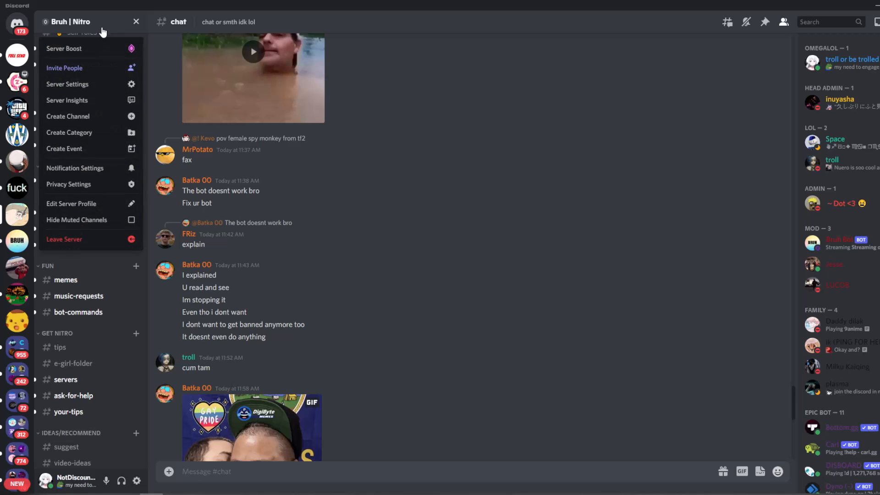
click(67, 83)
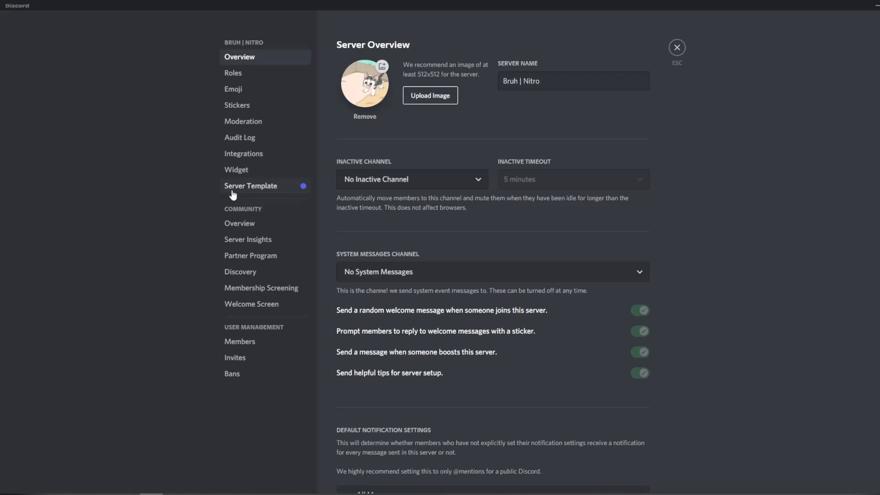
mouse_move(274, 173)
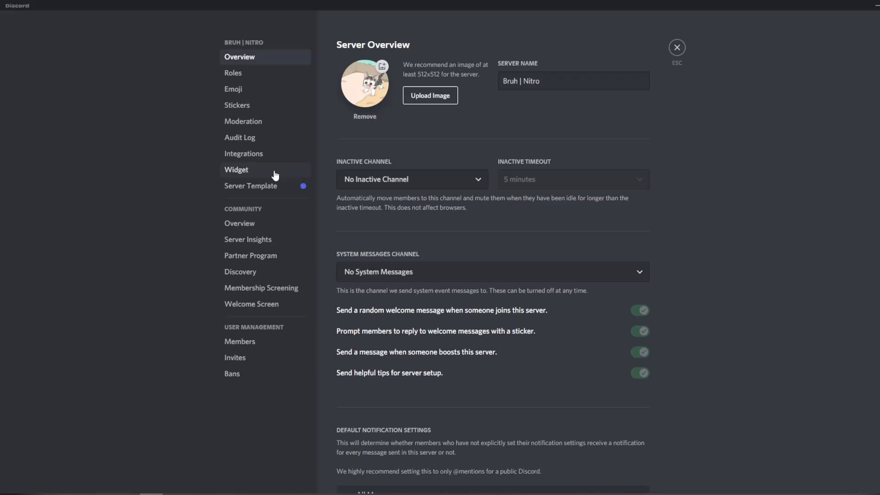
mouse_move(264, 185)
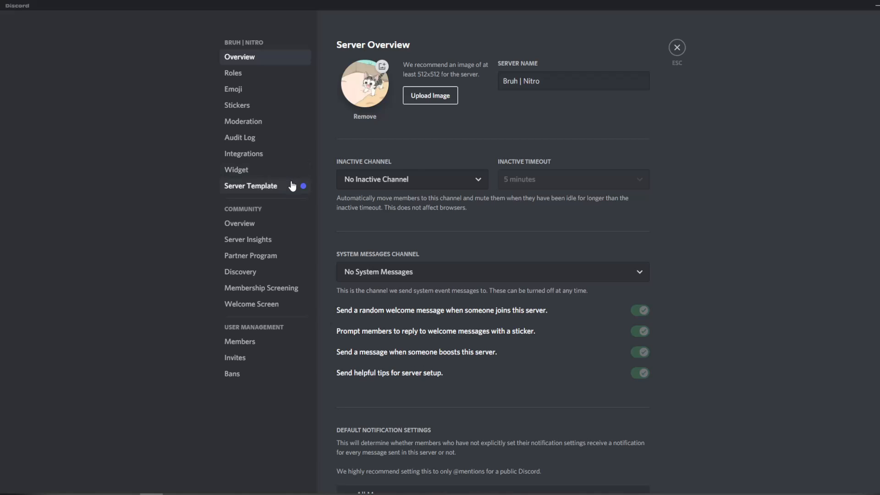
- Go through Server Template to the Widget settings page
click(251, 186)
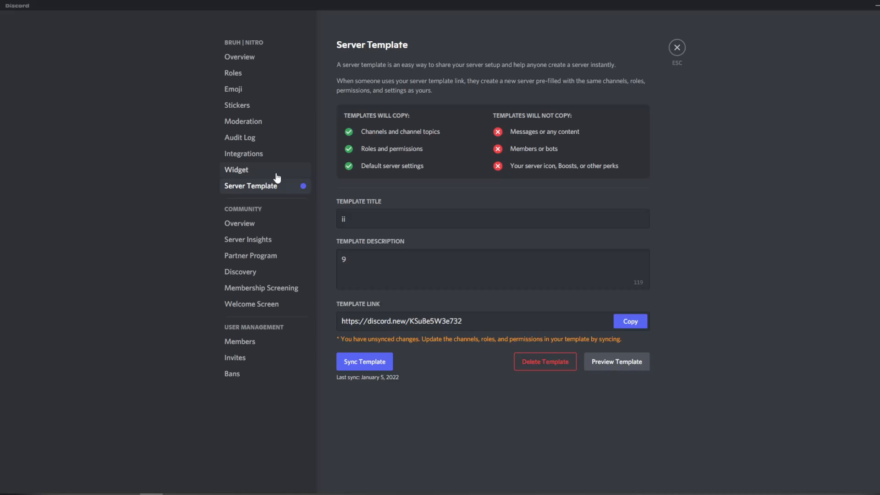
click(237, 170)
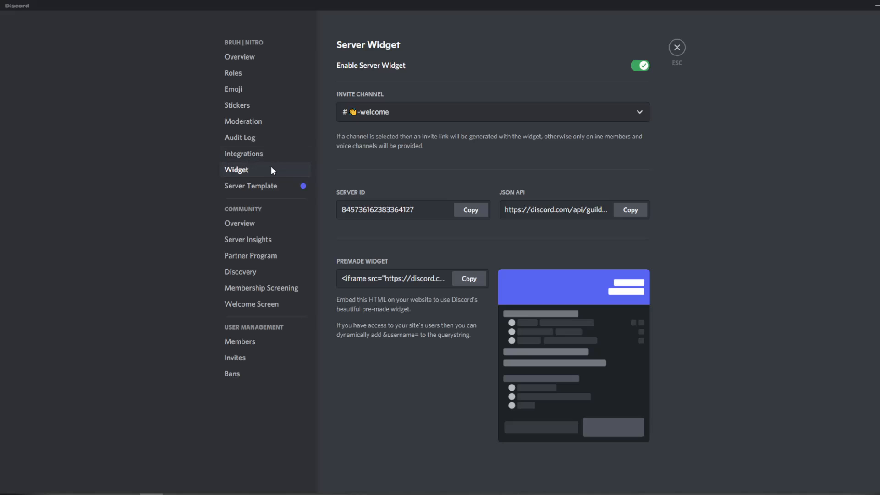
mouse_move(248, 171)
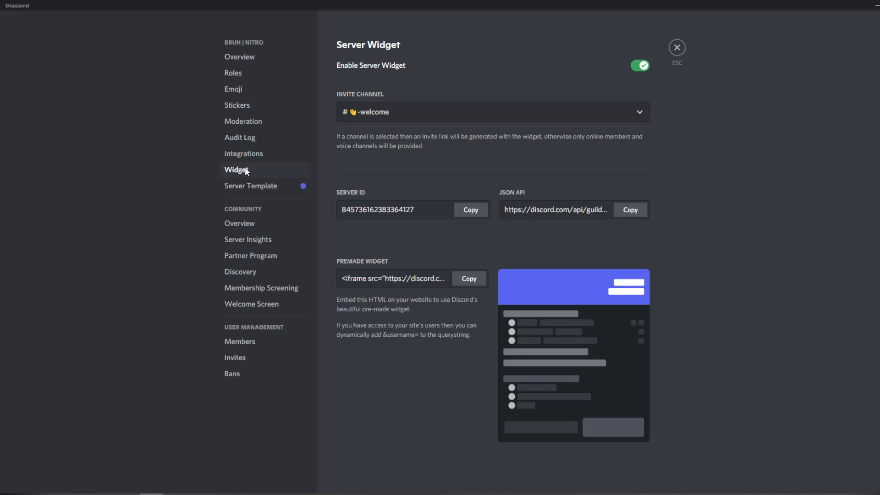
- Keep #-welcome as the widget's invite channel and copy the premade iframe code
click(237, 169)
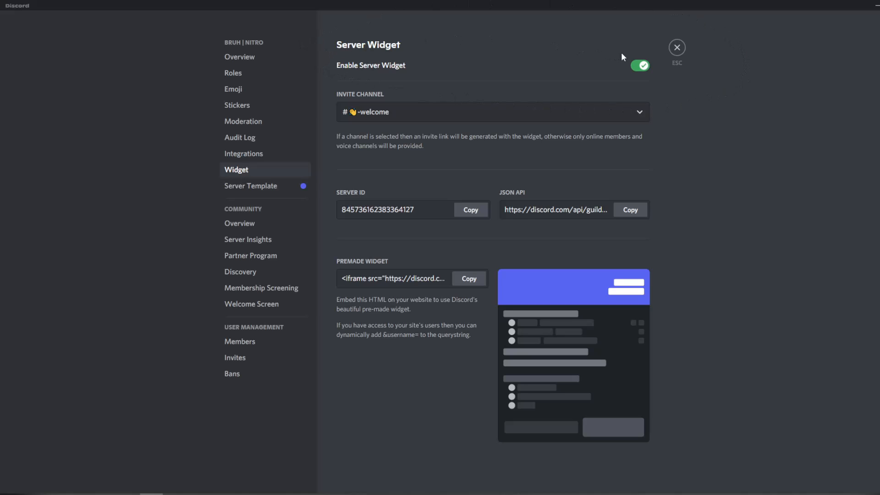
mouse_move(638, 66)
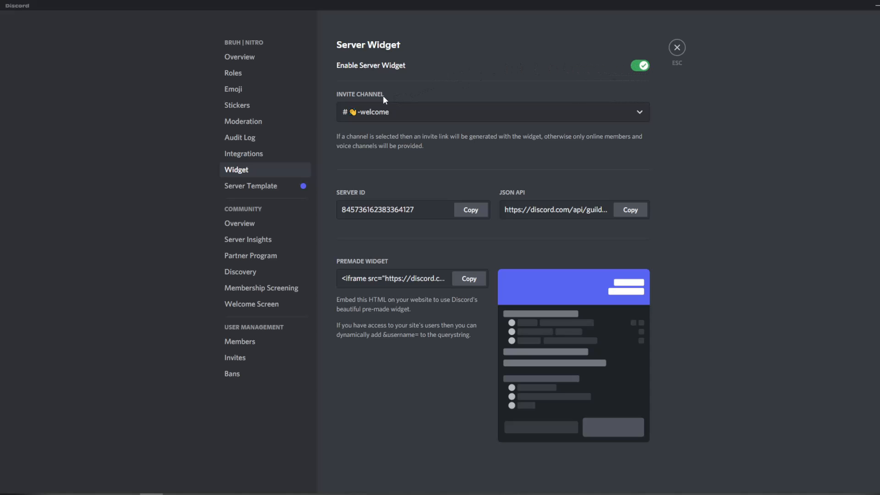
mouse_move(418, 120)
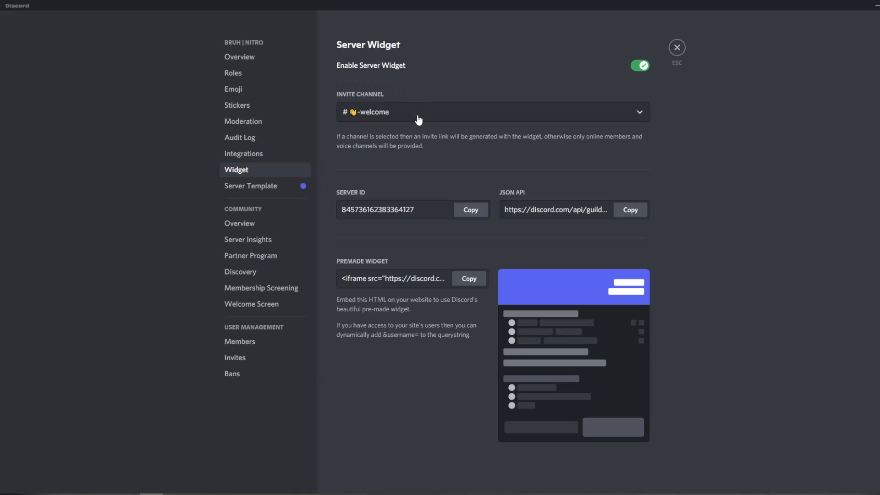
click(492, 112)
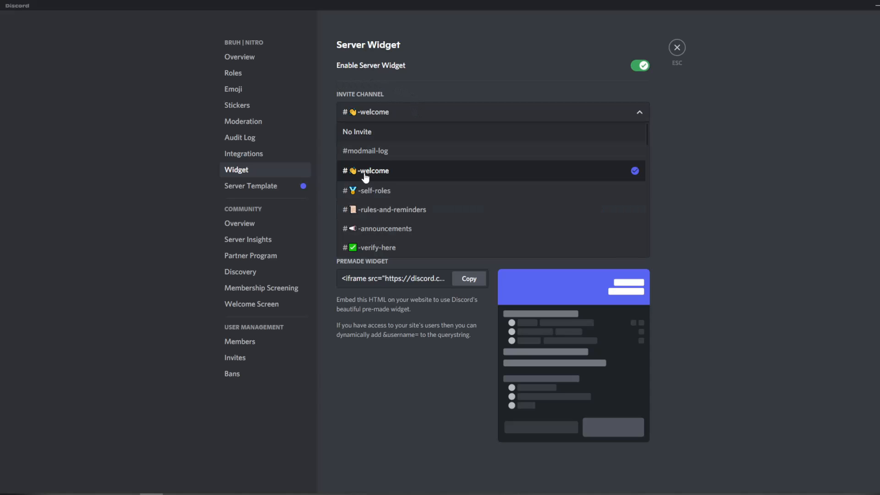
scroll(down, 3)
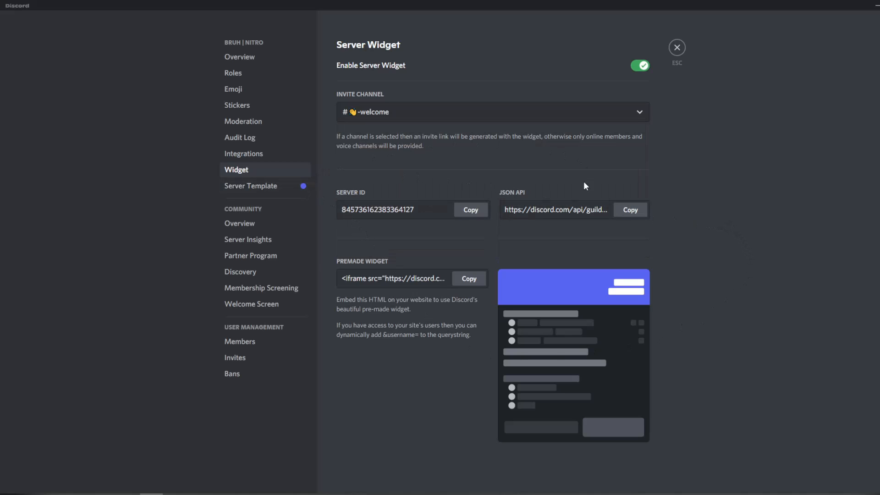
mouse_move(522, 198)
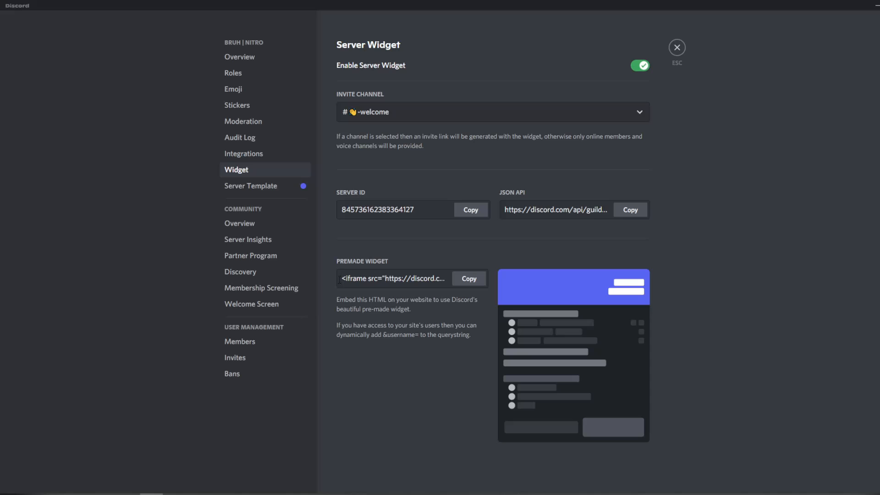
mouse_move(410, 273)
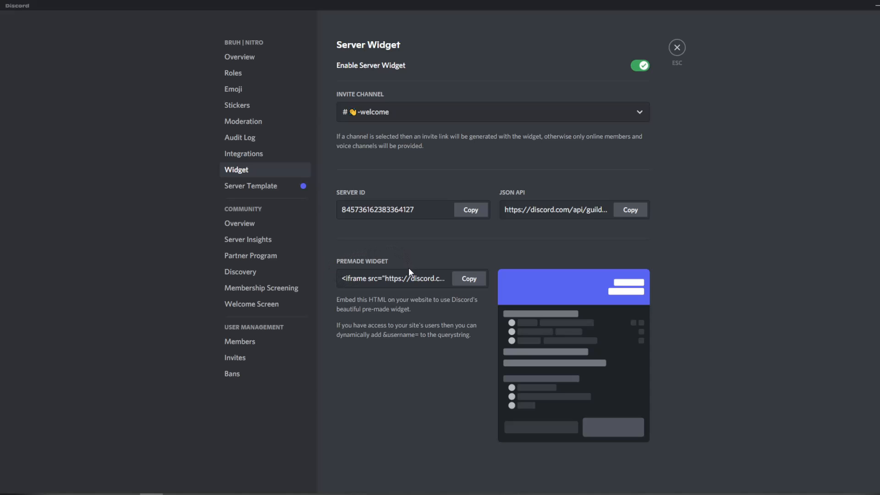
click(470, 278)
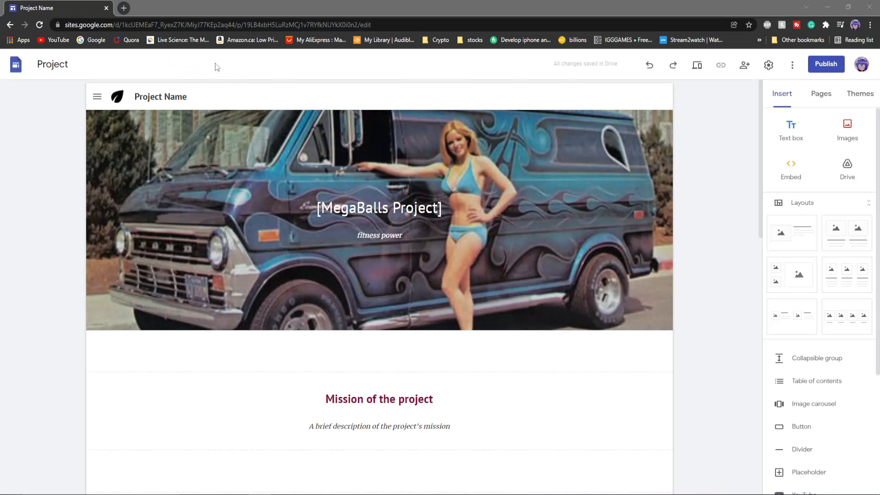
mouse_move(83, 64)
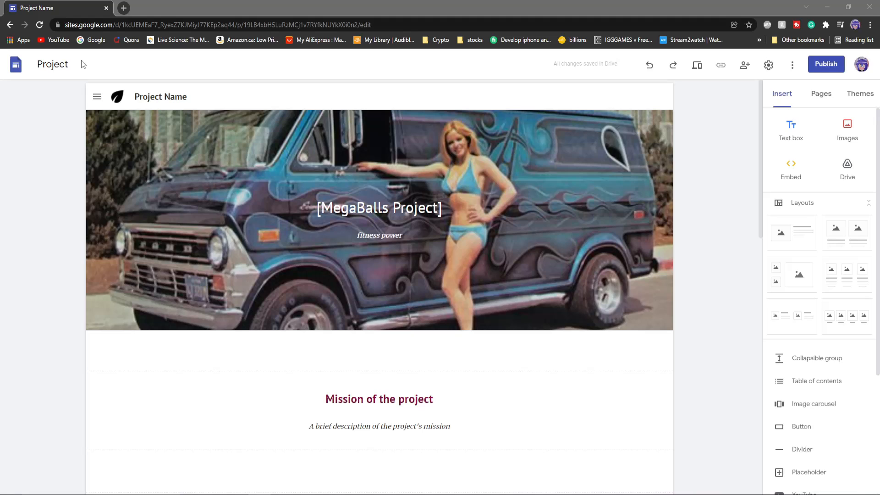
- Select and deselect the MegaBalls Project header title, then scroll down the page
click(380, 207)
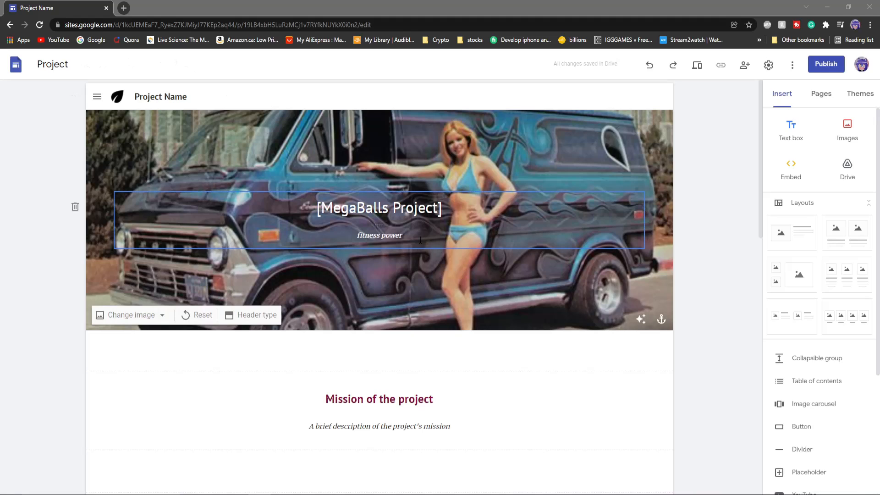
click(431, 266)
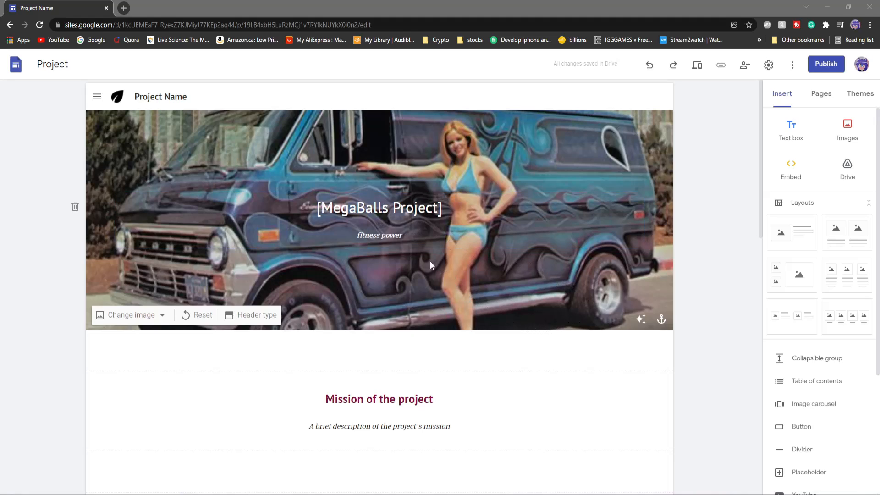
click(379, 208)
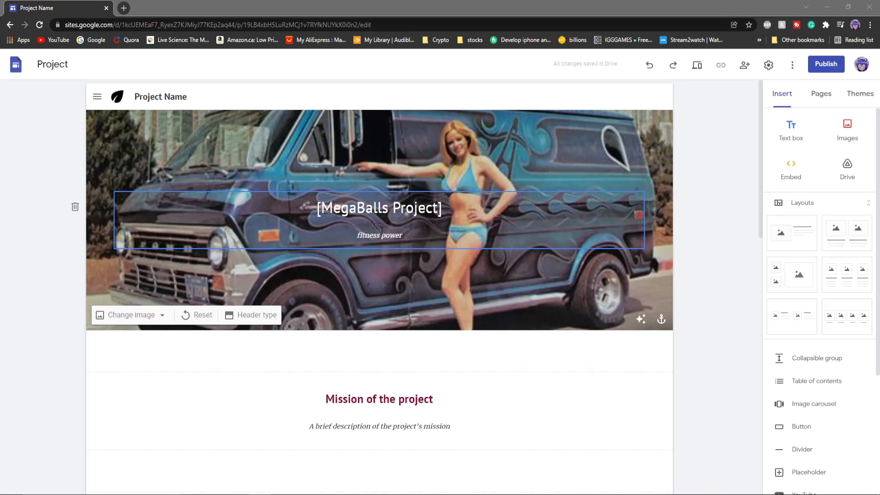
click(704, 386)
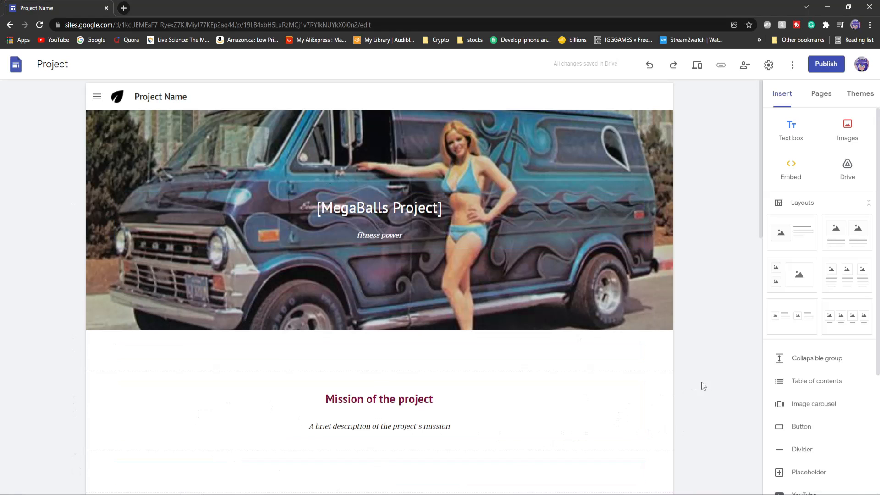
scroll(down, 3)
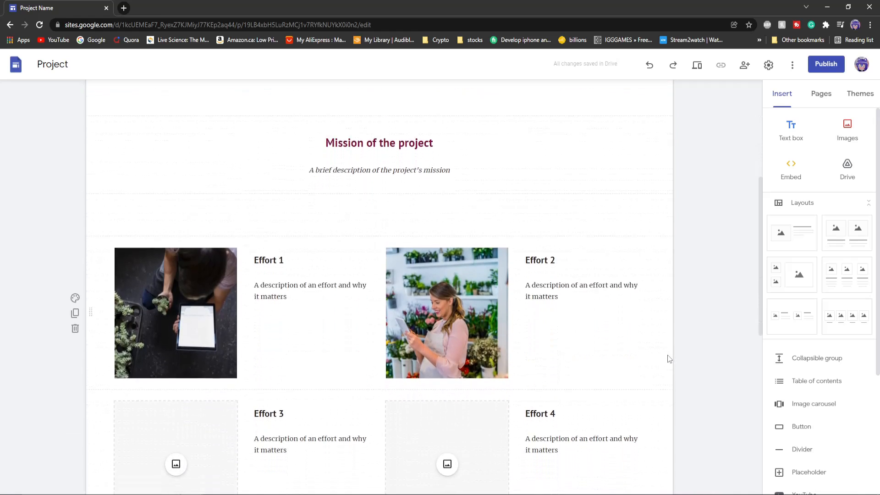
- Paste the Discord widget iframe into the Embed code dialog, preview it, and insert
scroll(down, 3)
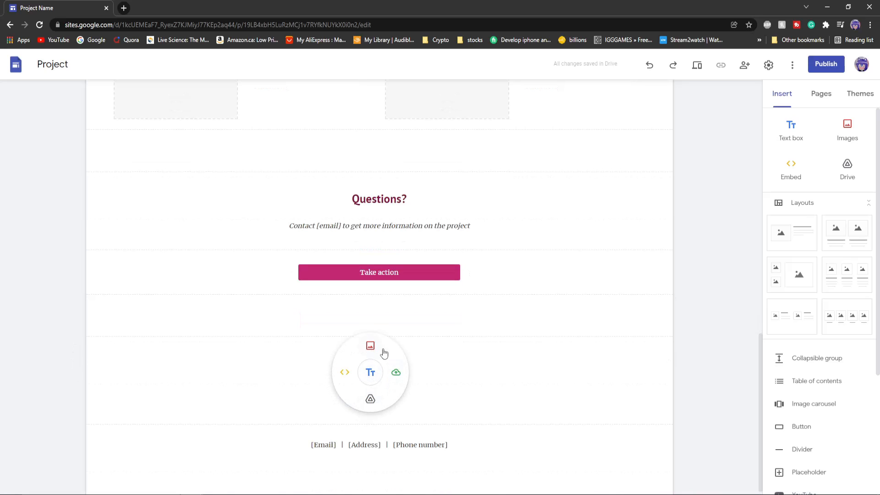
mouse_move(345, 372)
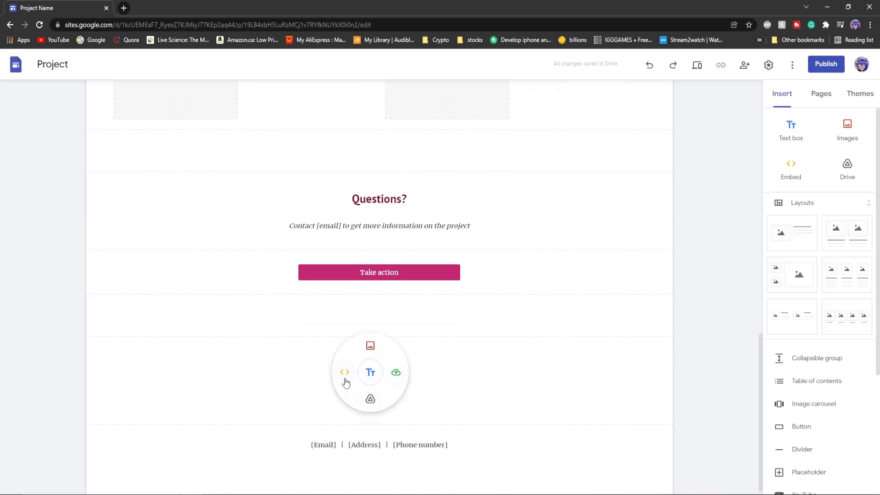
click(345, 373)
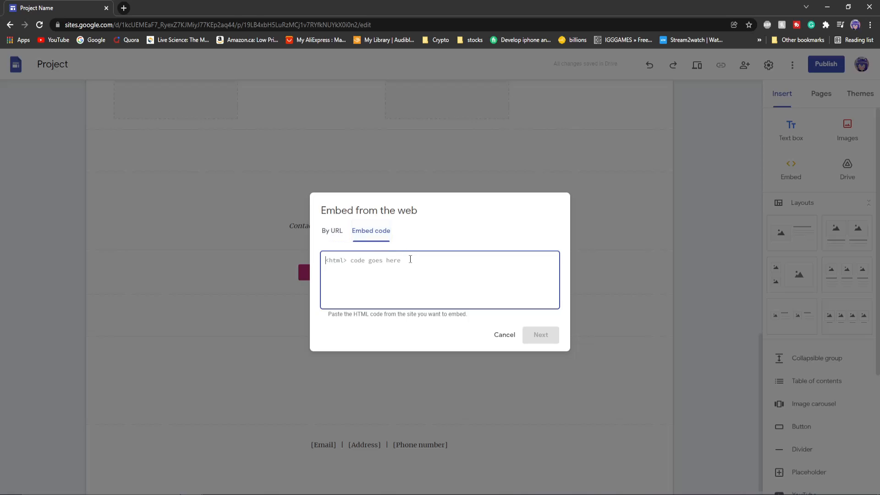
right_click(346, 265)
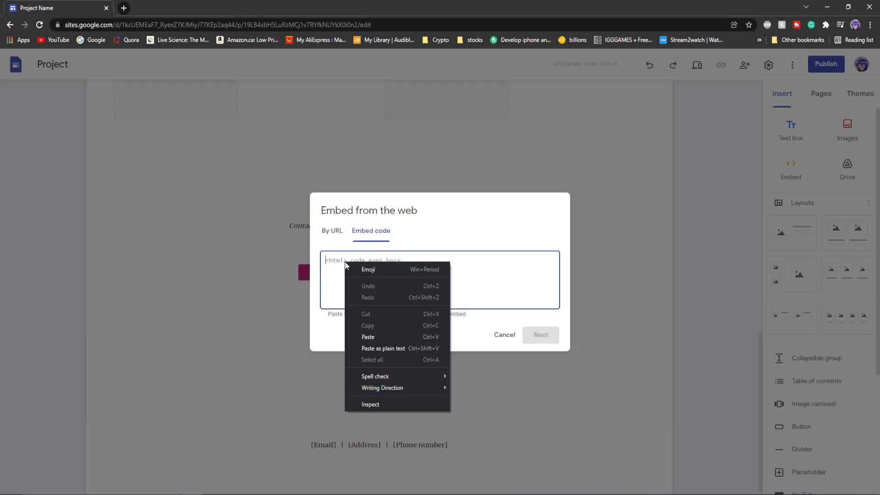
click(367, 337)
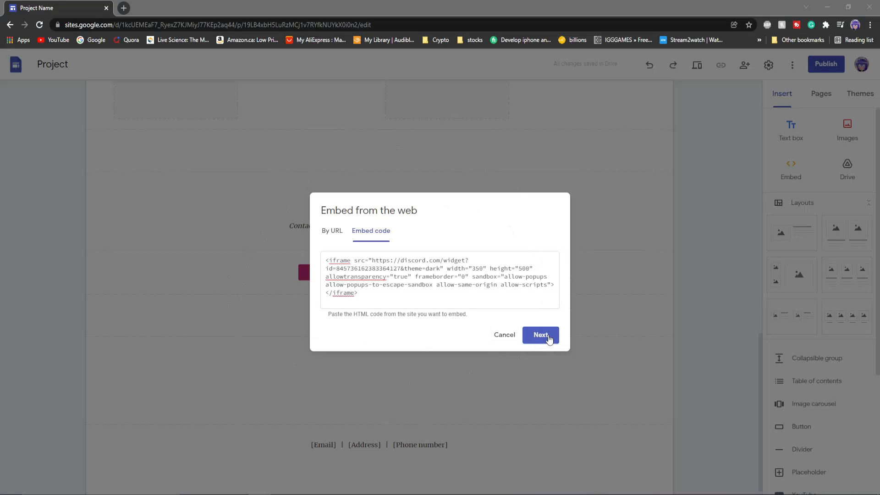
click(540, 335)
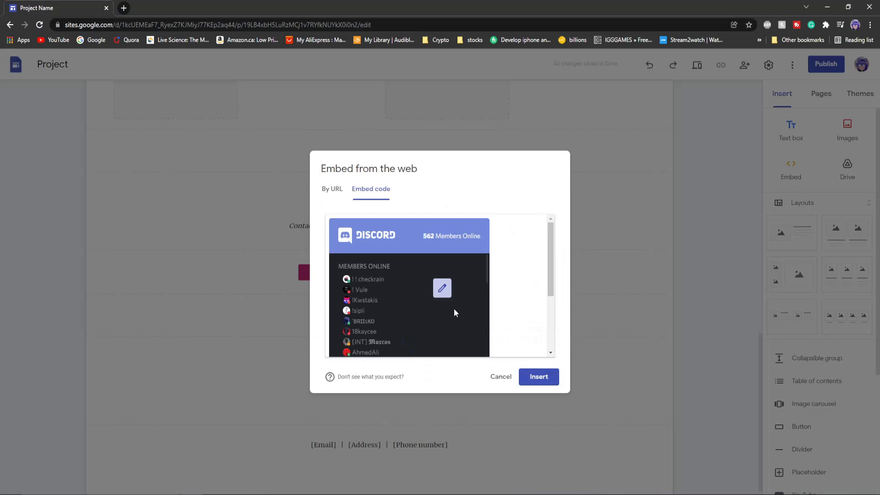
mouse_move(352, 278)
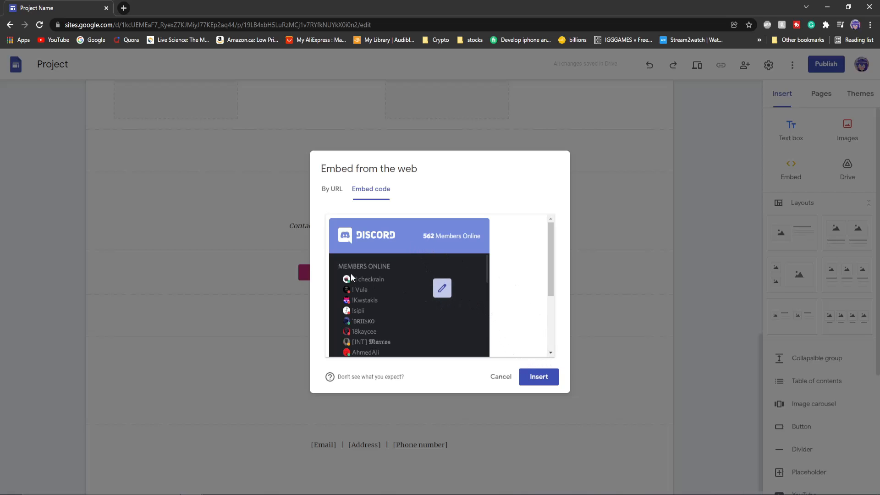
click(539, 376)
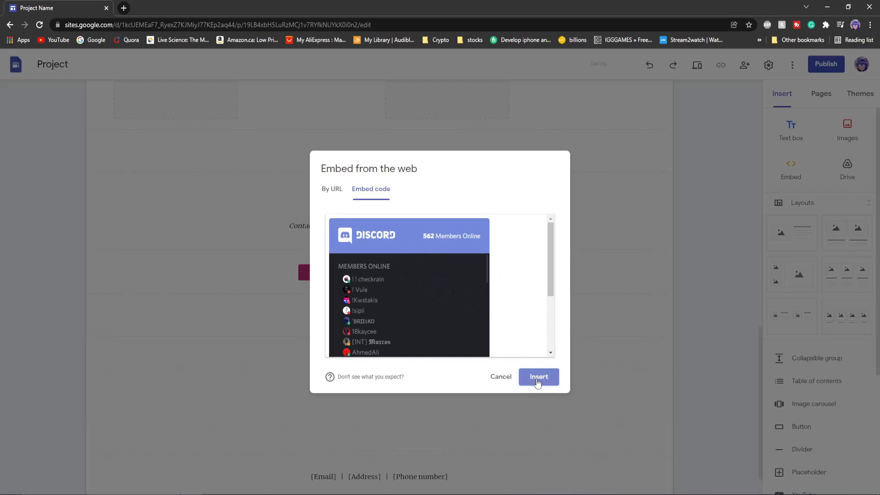
- Back on Discord's Widget page, open the Invite Channel dropdown
click(538, 377)
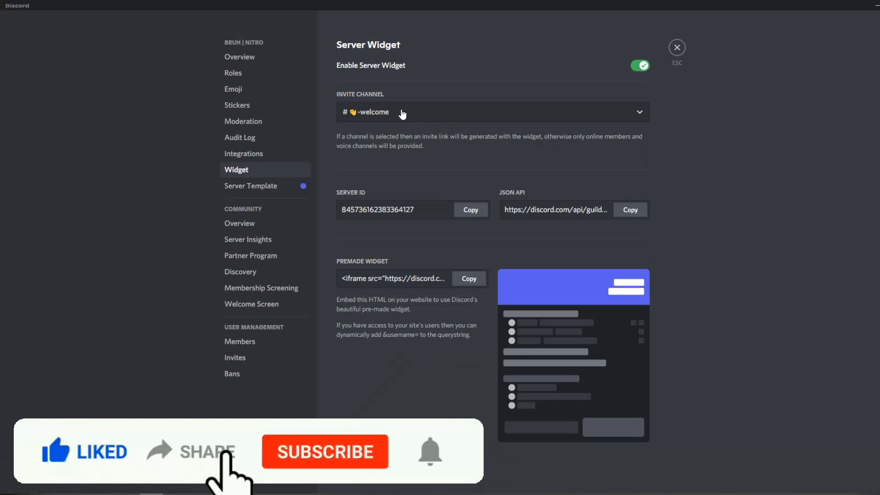
click(491, 112)
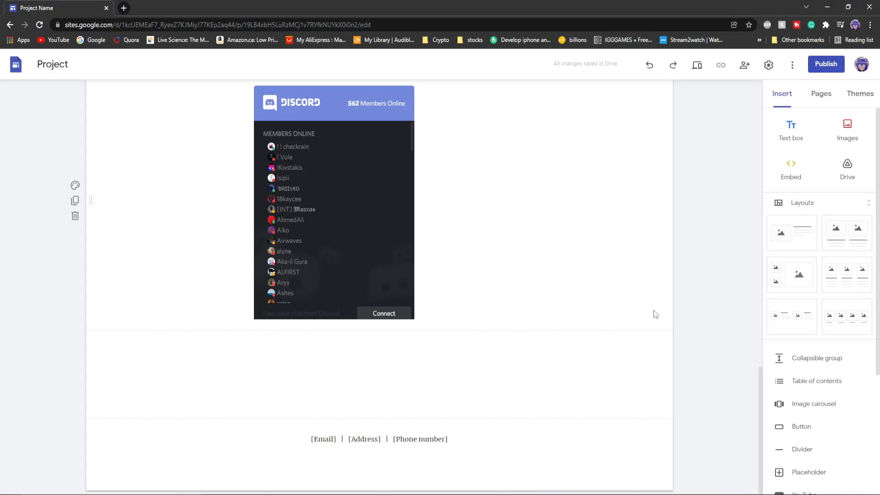
mouse_move(570, 310)
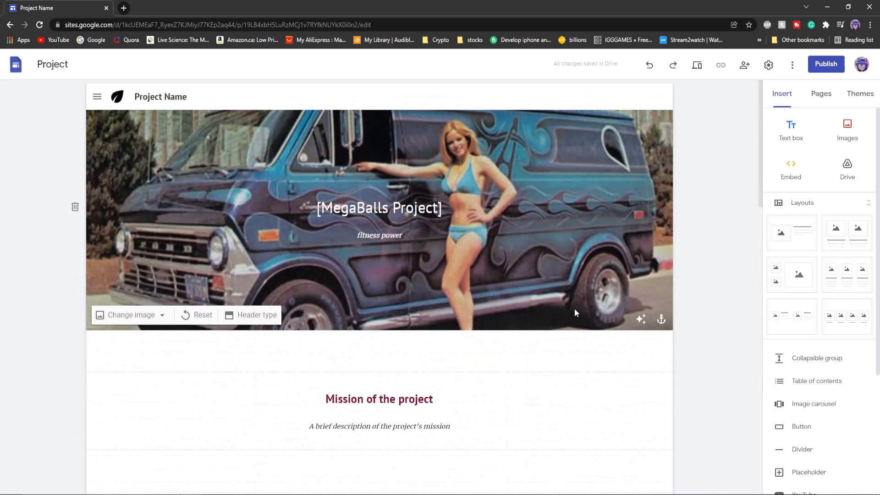
- Scroll the page to review the inserted Discord member-list widget
scroll(down, 3)
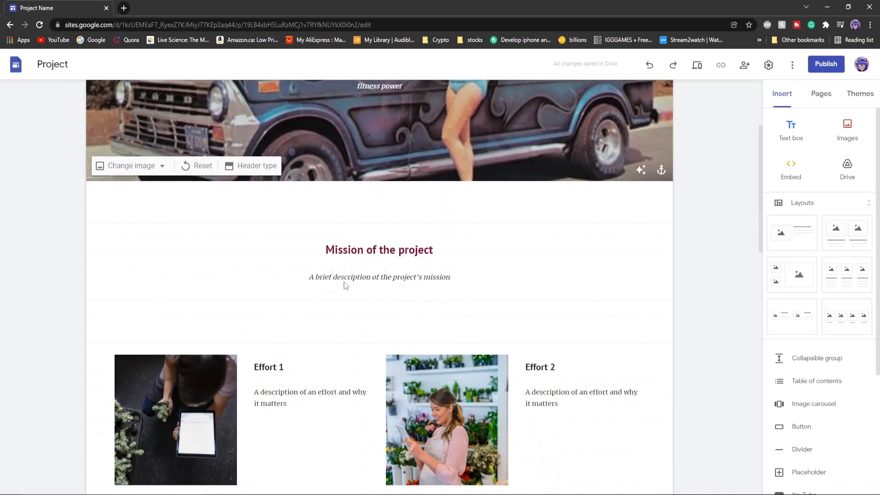
scroll(down, 3)
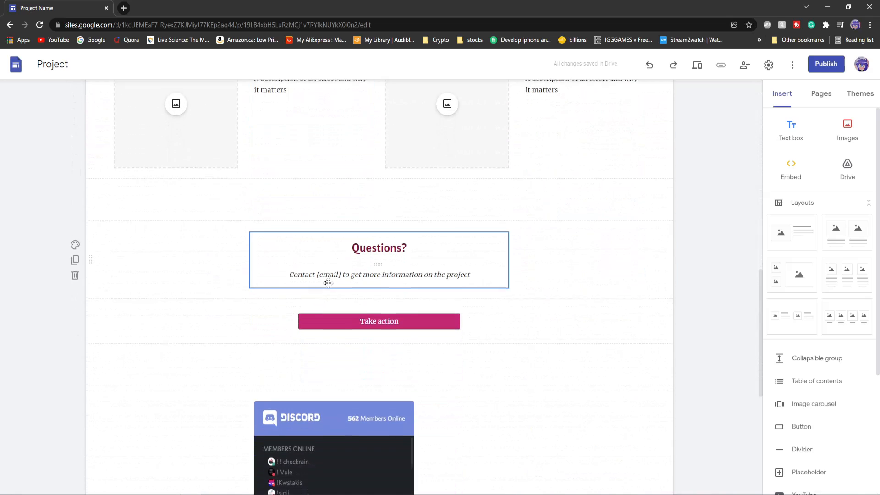
scroll(down, 3)
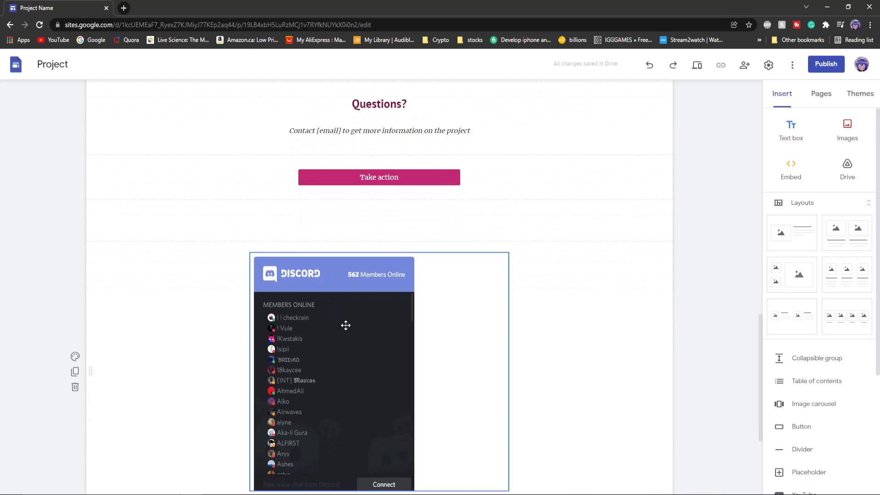
scroll(down, 3)
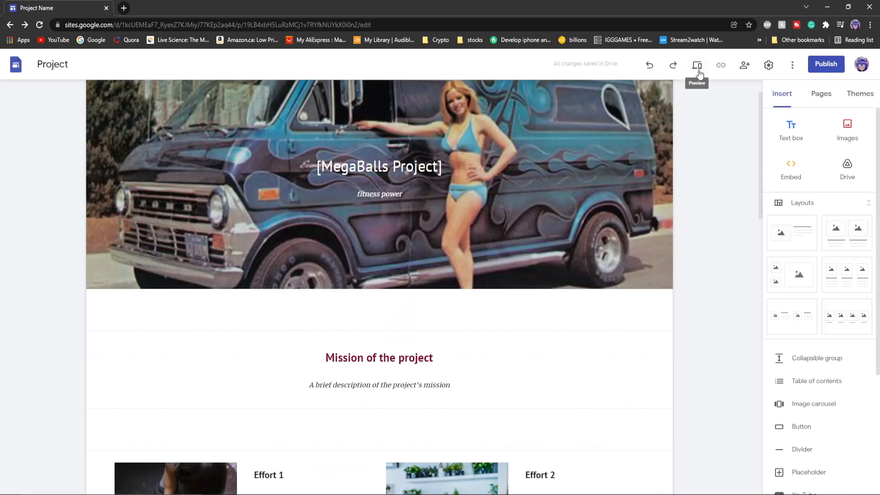
- Preview the site and test the Discord widget's Connect button
click(697, 65)
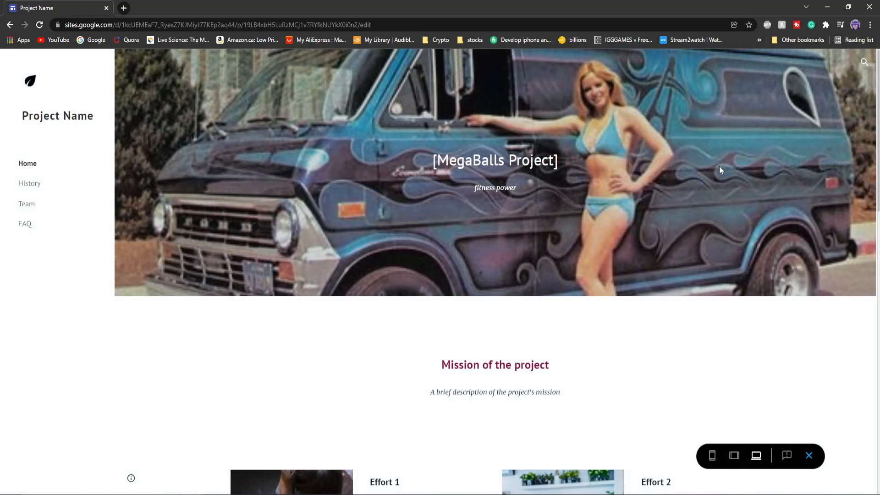
scroll(down, 3)
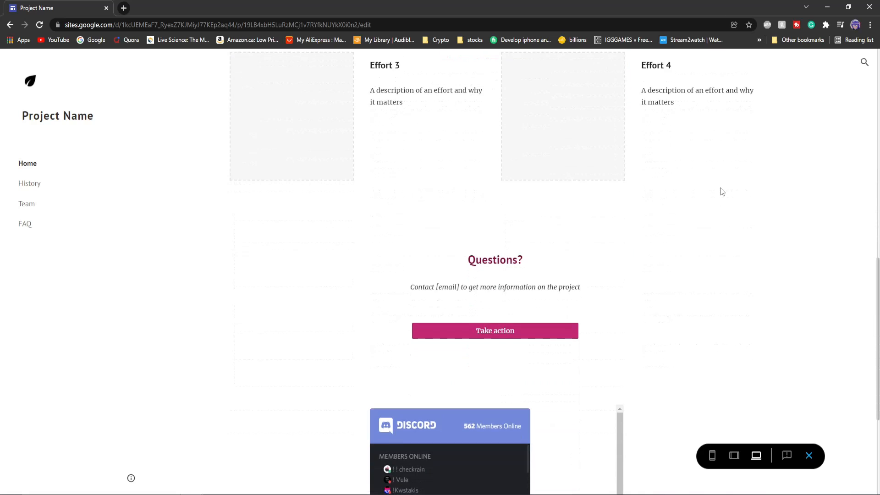
scroll(down, 3)
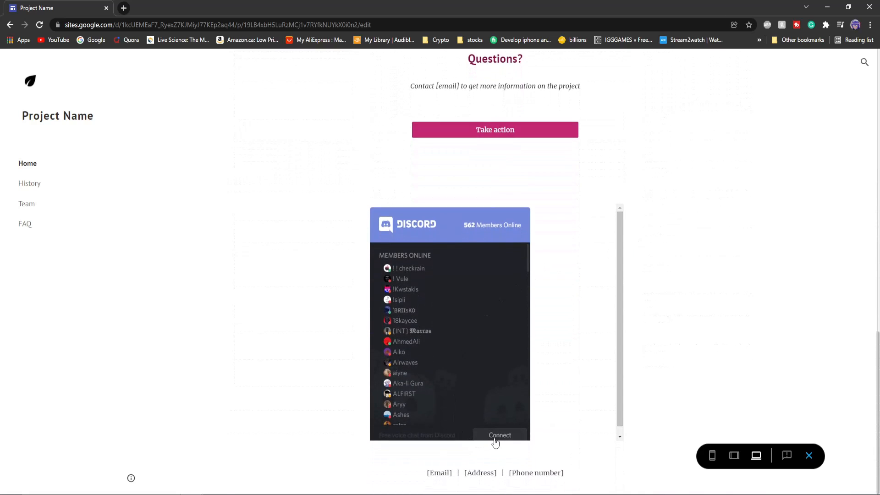
click(498, 436)
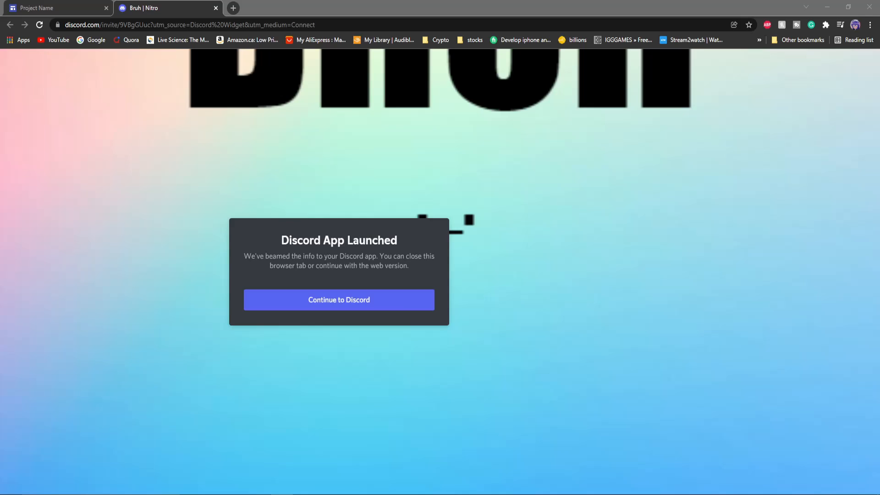
mouse_move(238, 90)
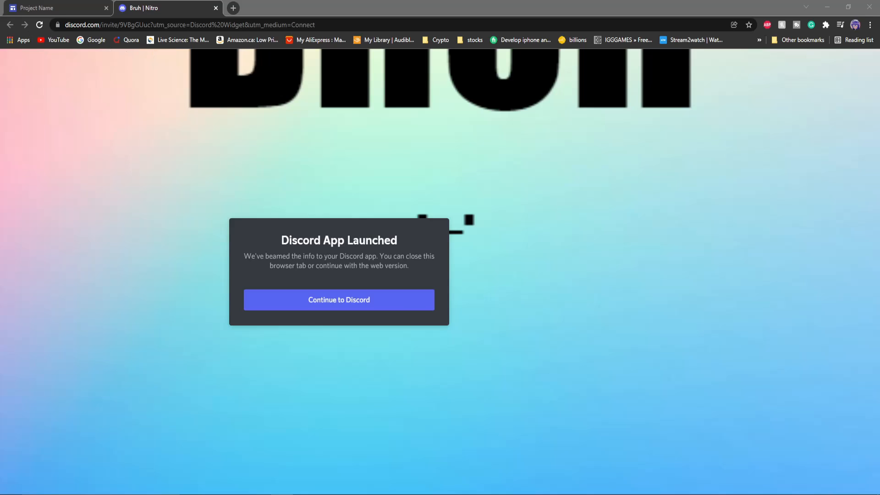
- Continue to the Discord server from the invite page, then return to the site preview
click(339, 299)
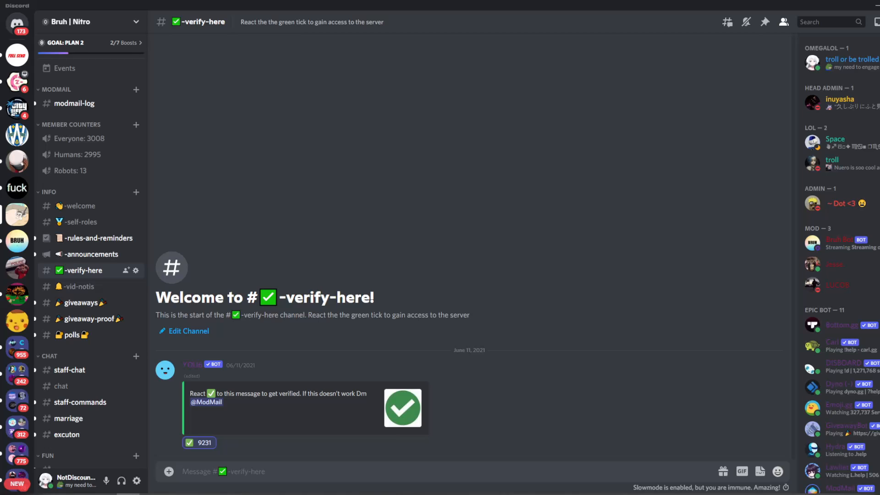
click(53, 8)
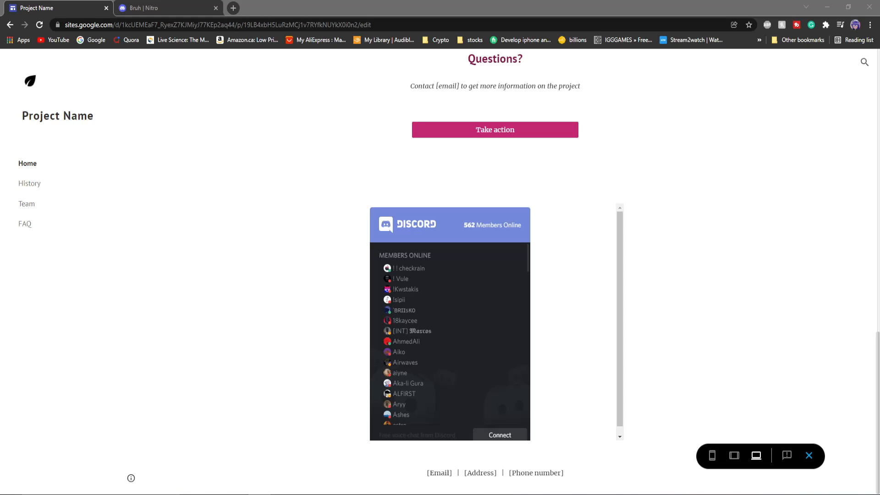
- Reopen the server's settings in the Discord app via the server name menu
click(168, 8)
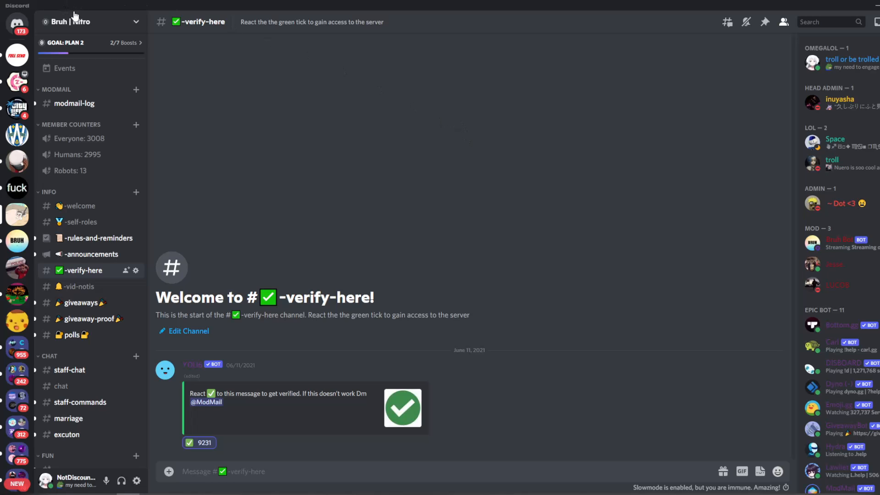
click(87, 22)
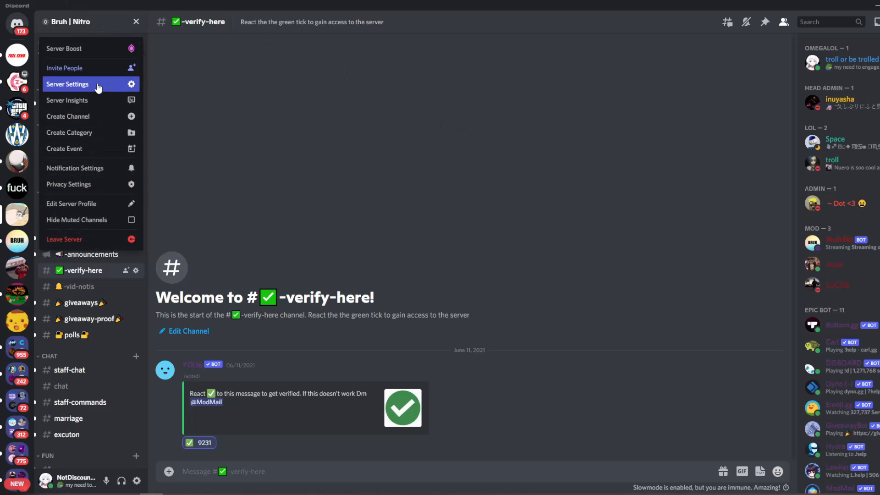
click(68, 84)
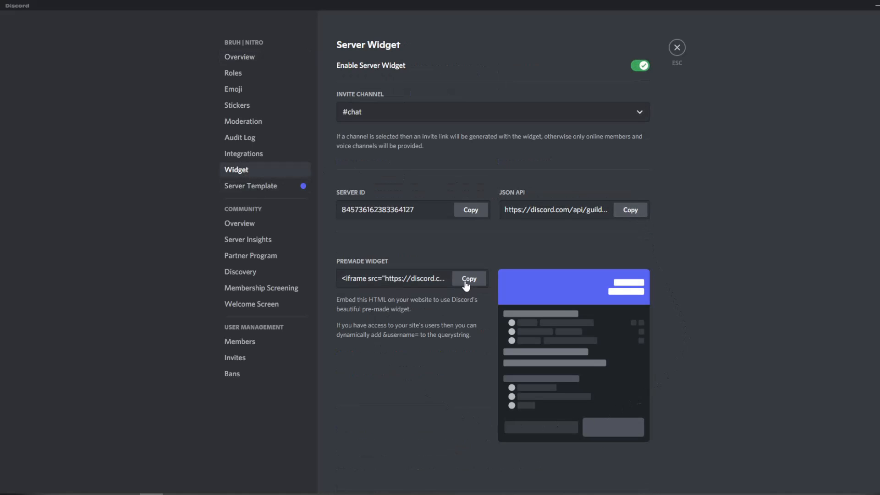
mouse_move(396, 132)
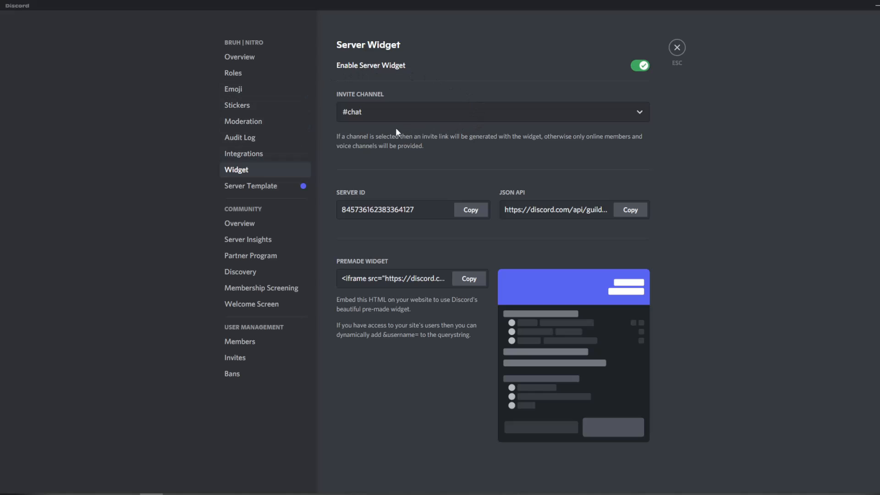
mouse_move(396, 133)
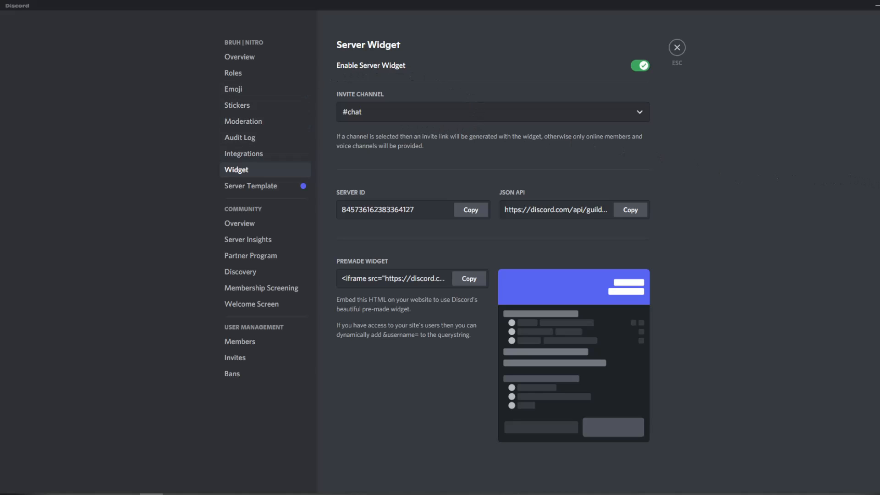